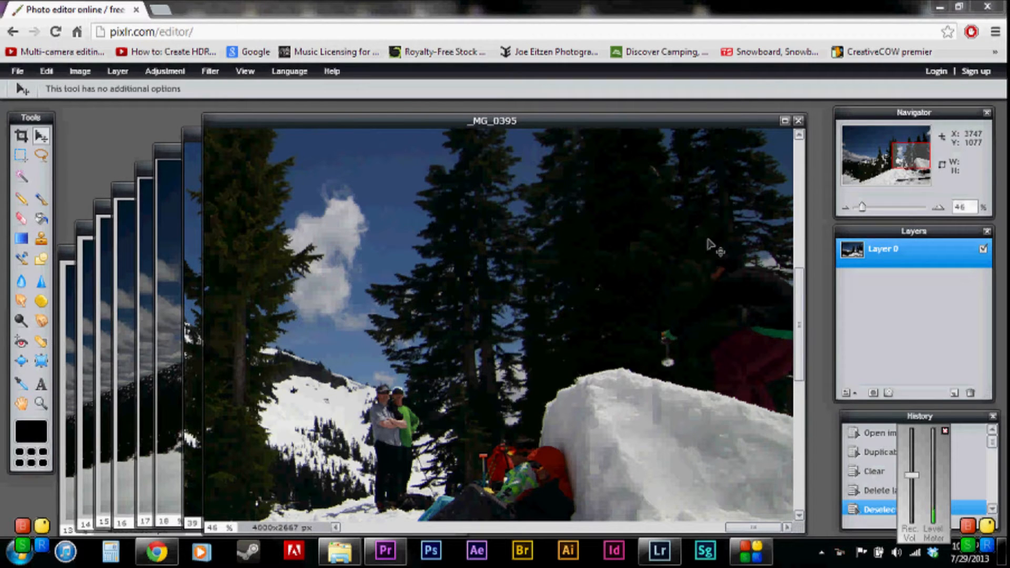
mouse_move(617, 227)
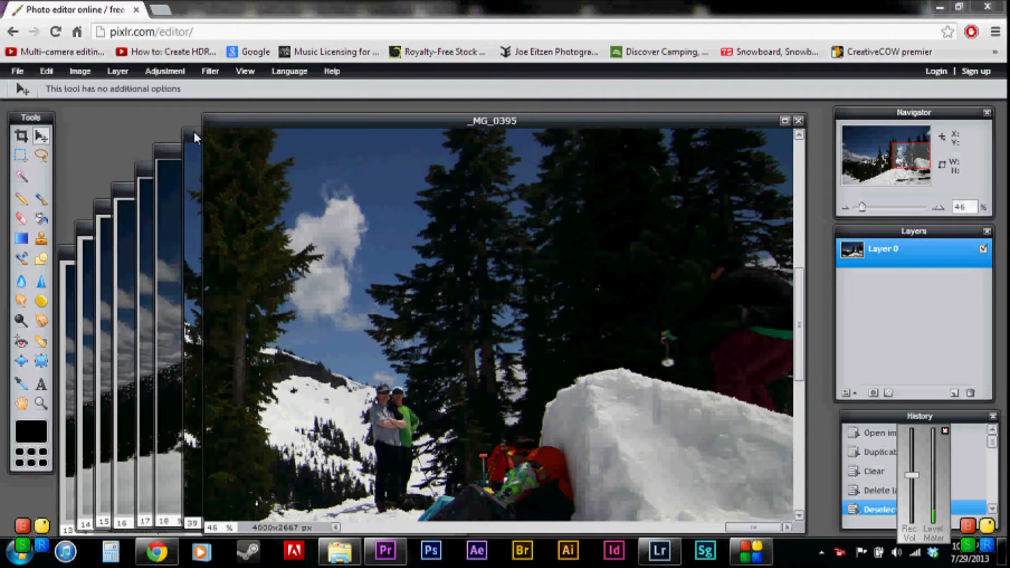
mouse_move(207, 106)
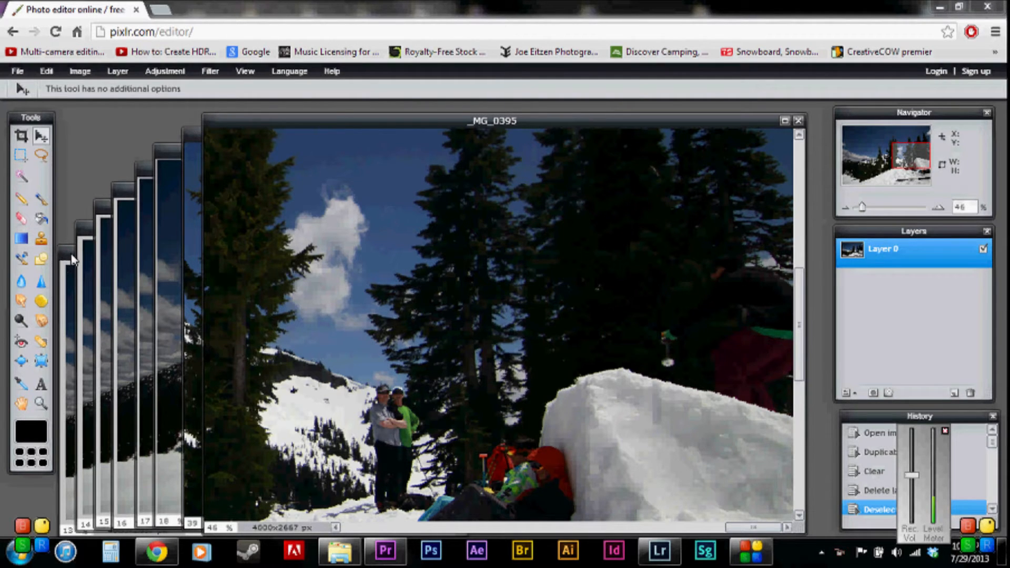
mouse_move(93, 148)
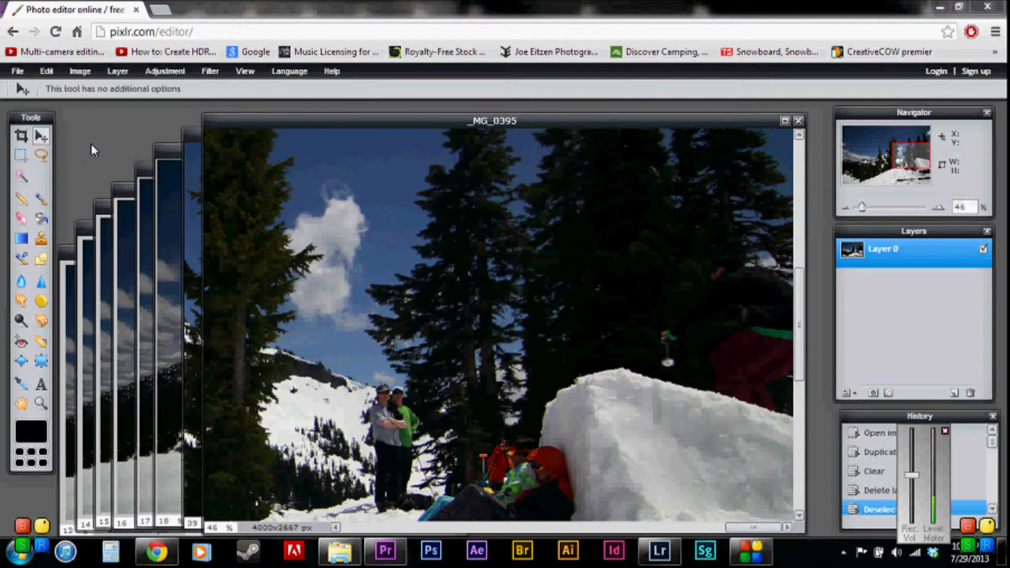
mouse_move(129, 230)
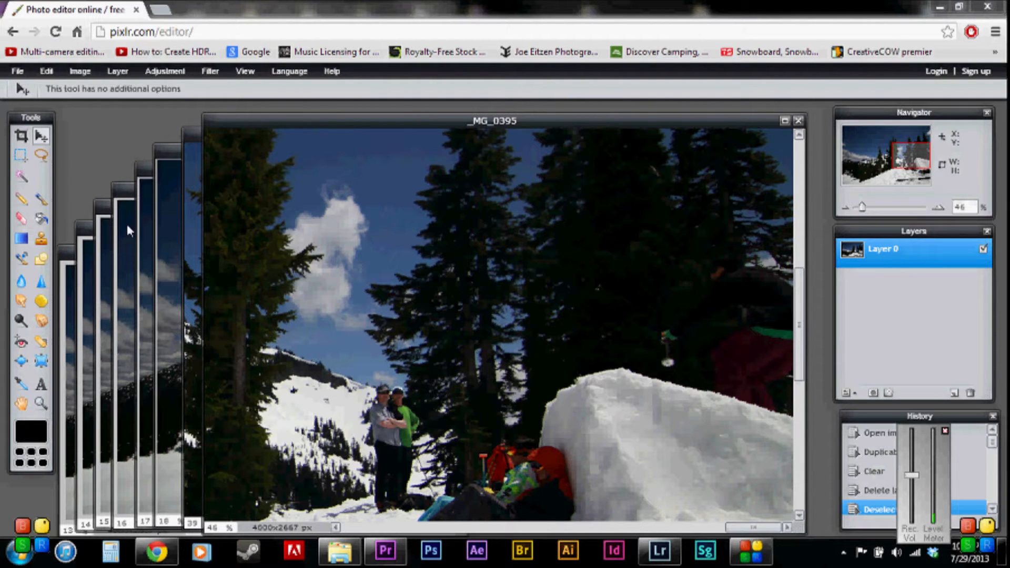
mouse_move(543, 116)
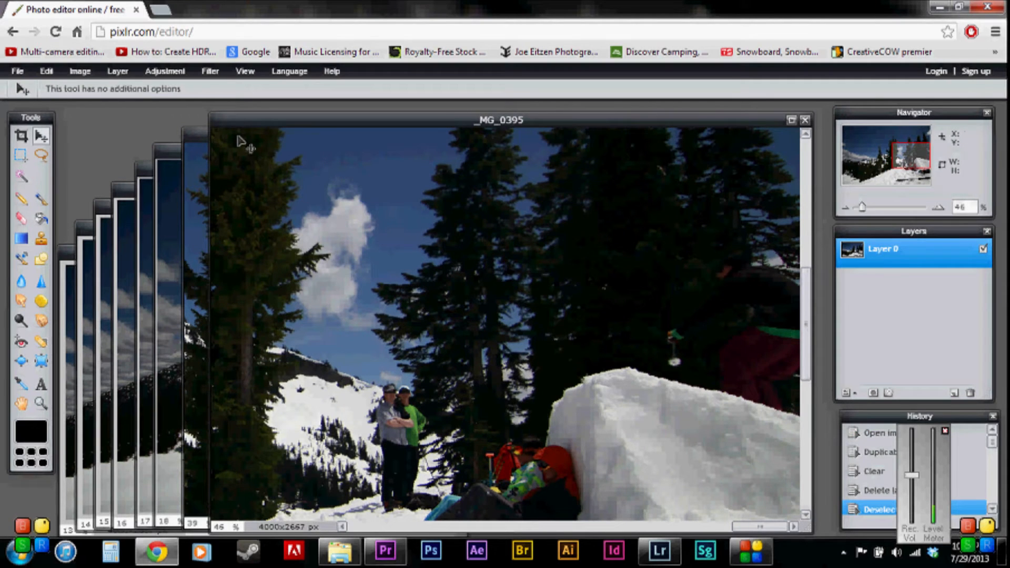
mouse_move(264, 125)
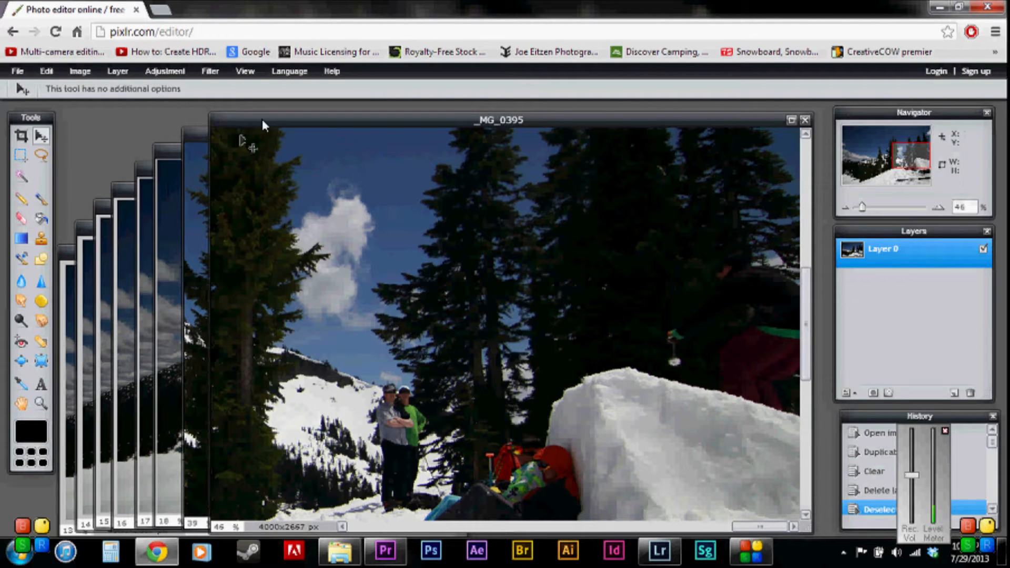
mouse_move(231, 131)
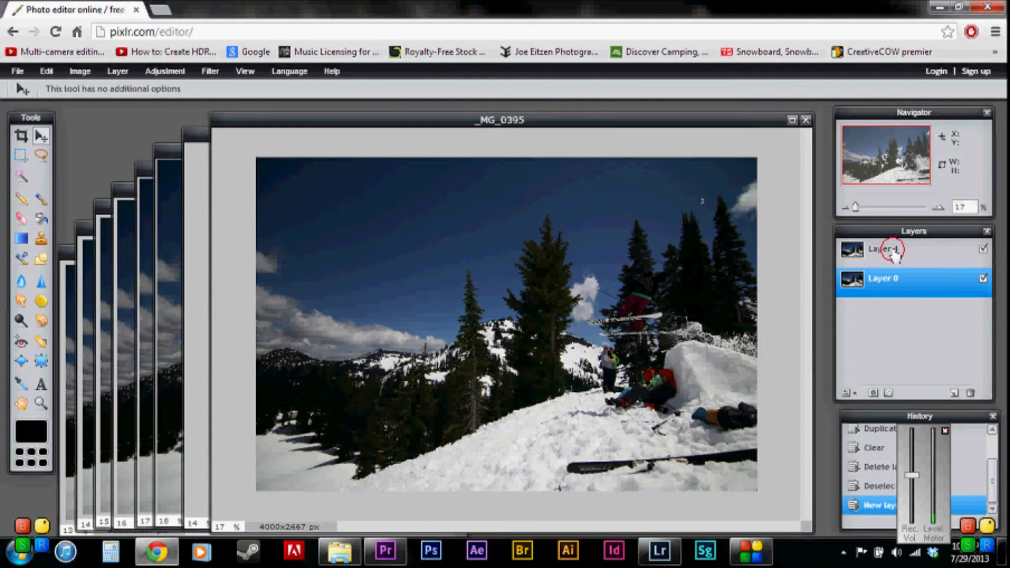
Step: Rename the pasted jump layers in order, briefly hiding and showing the newest layer to compare
double_click(888, 248)
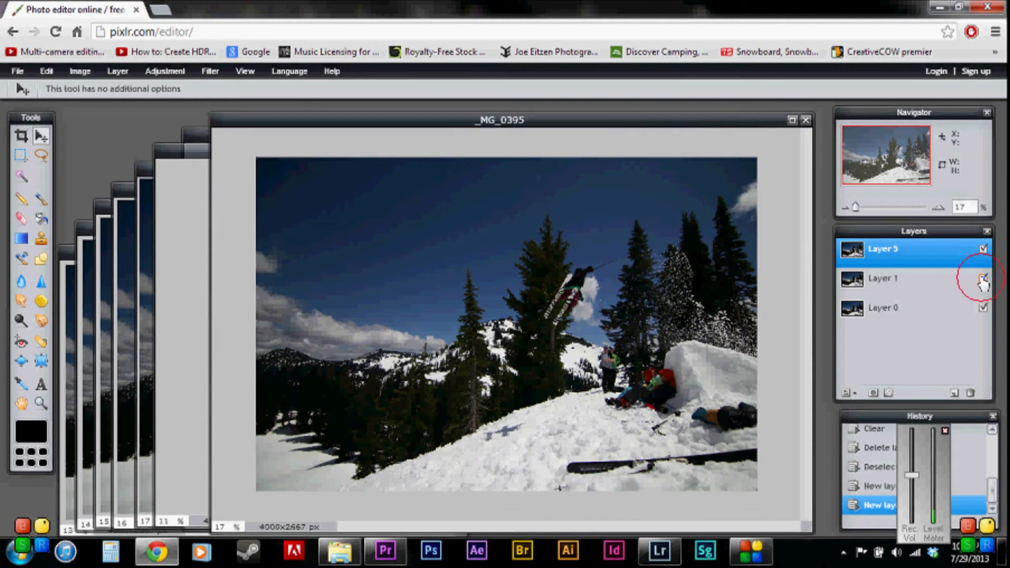
click(983, 249)
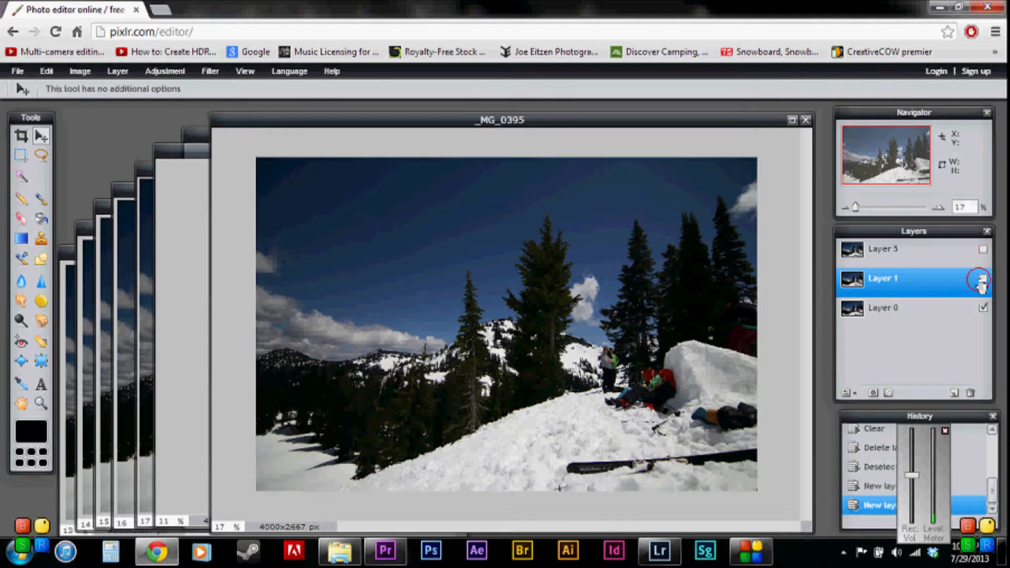
click(983, 278)
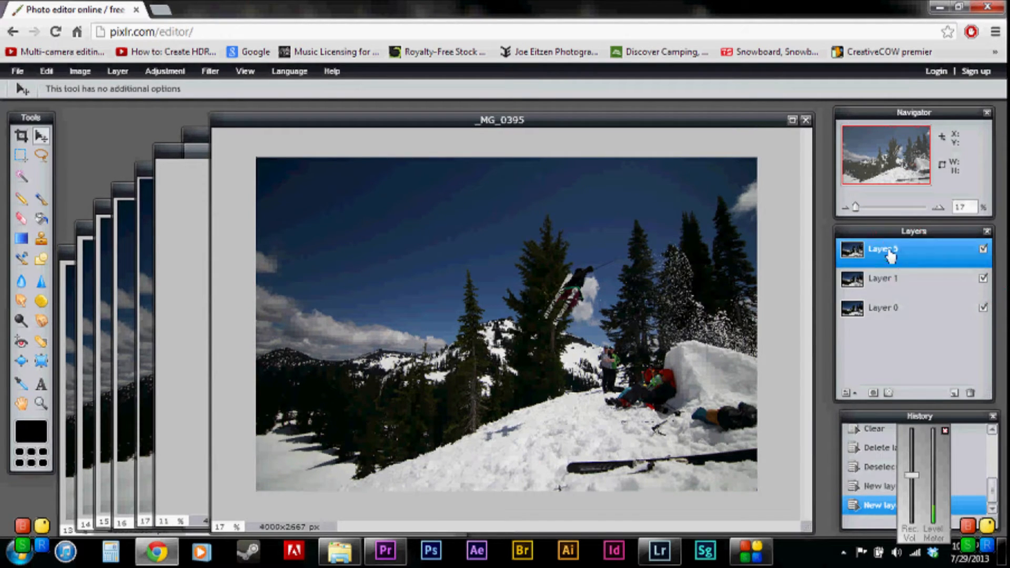
double_click(889, 250)
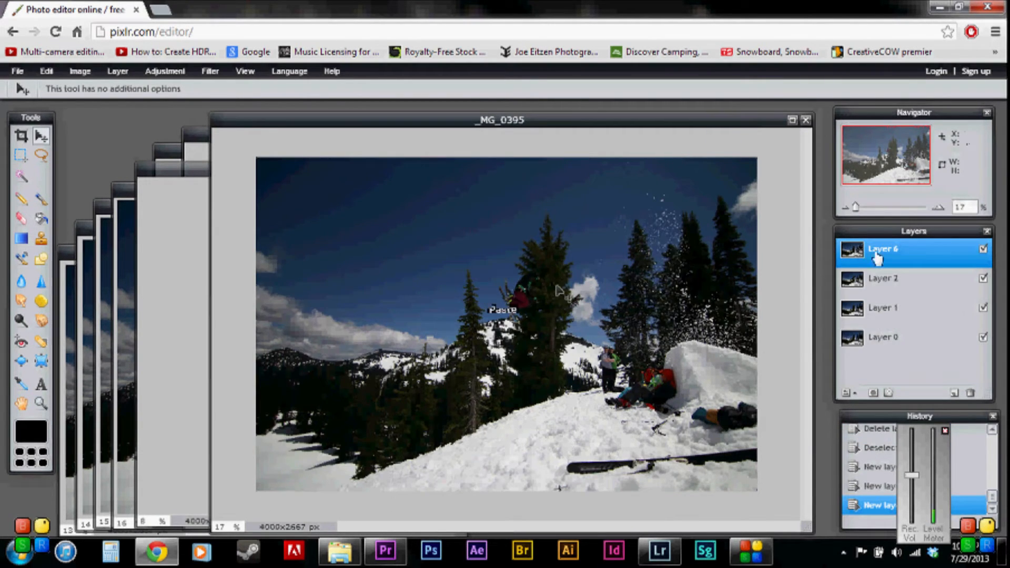
double_click(884, 249)
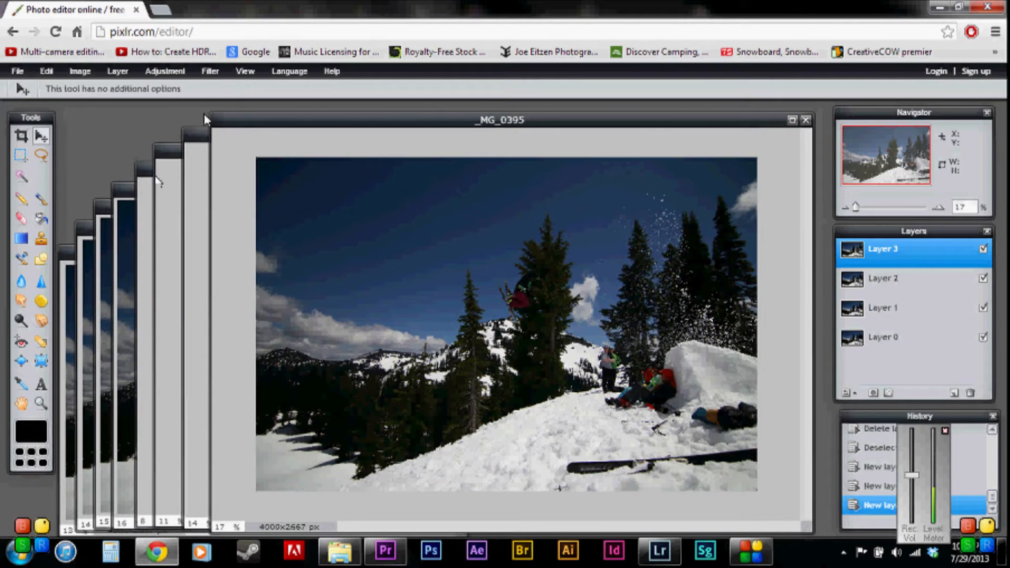
mouse_move(295, 170)
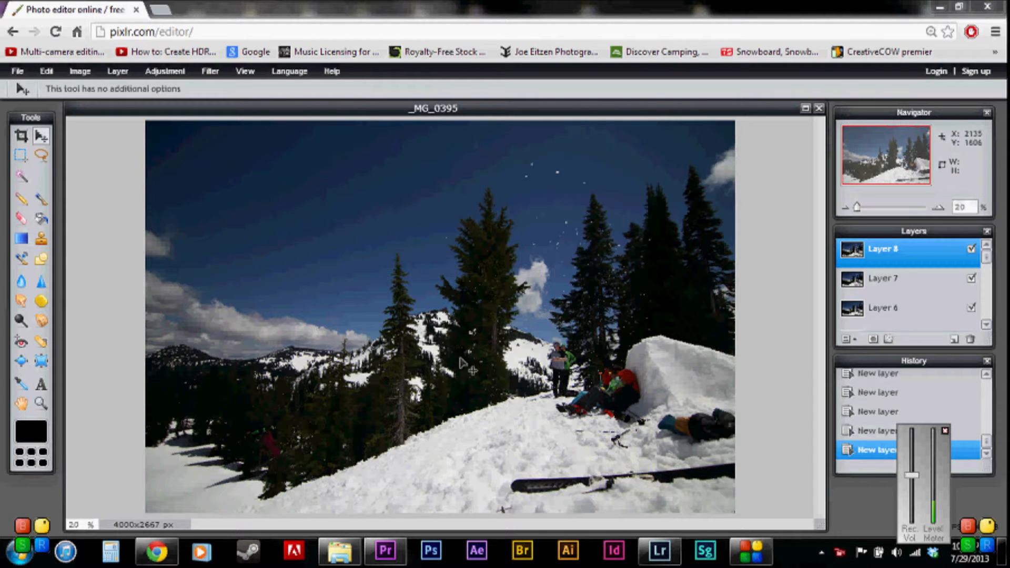
Step: Scroll down the Layers panel and make Layer 1 visible again
scroll(down, 3)
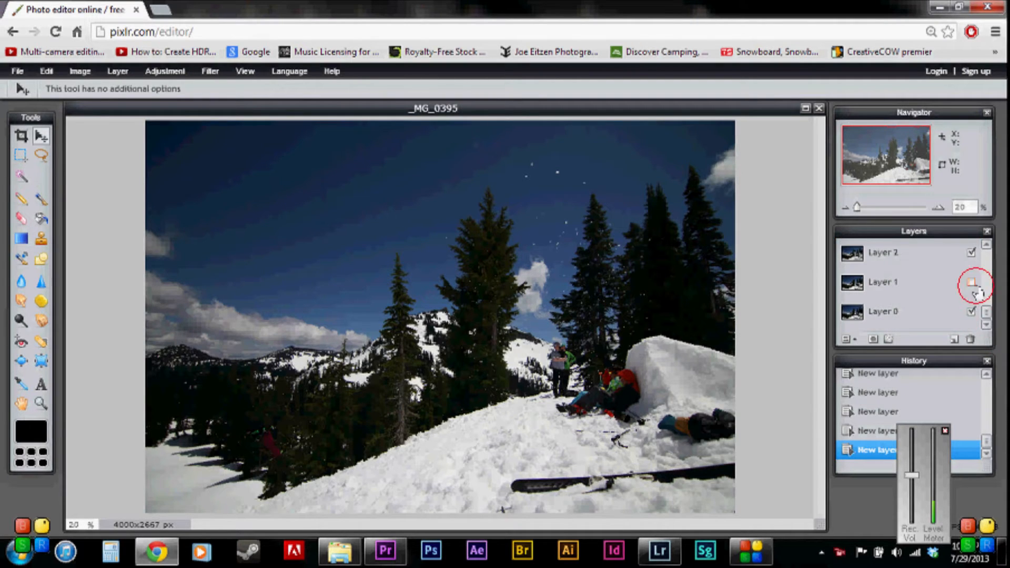
click(971, 282)
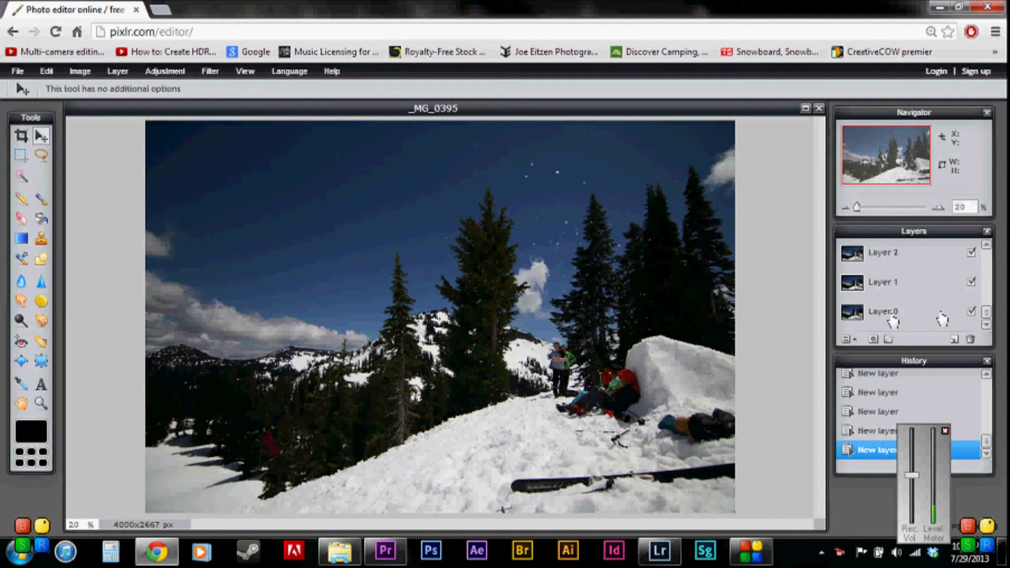
Step: Hide the upper jump layers including Layer 5, and show Layers 1 and 2
click(883, 282)
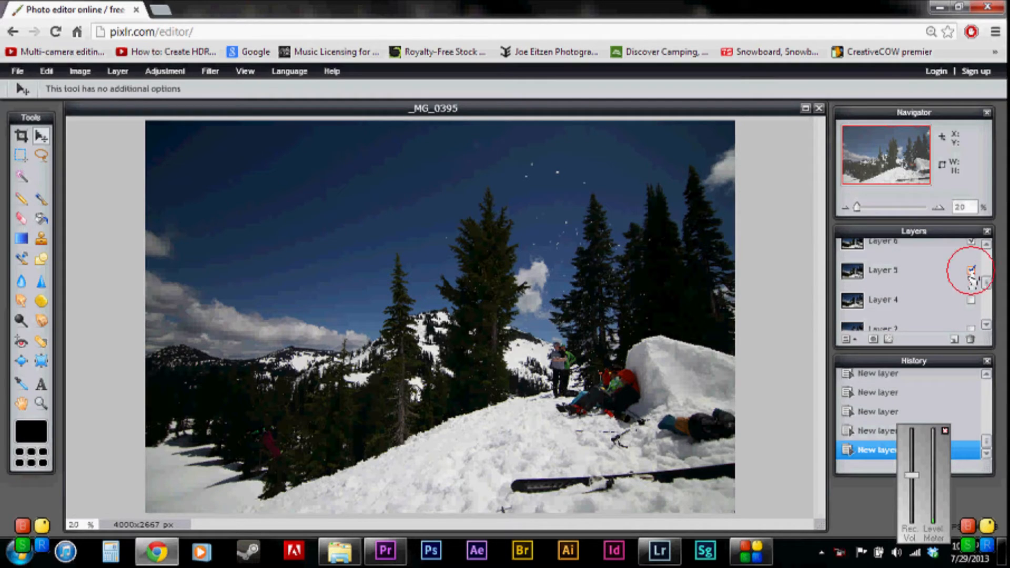
click(971, 270)
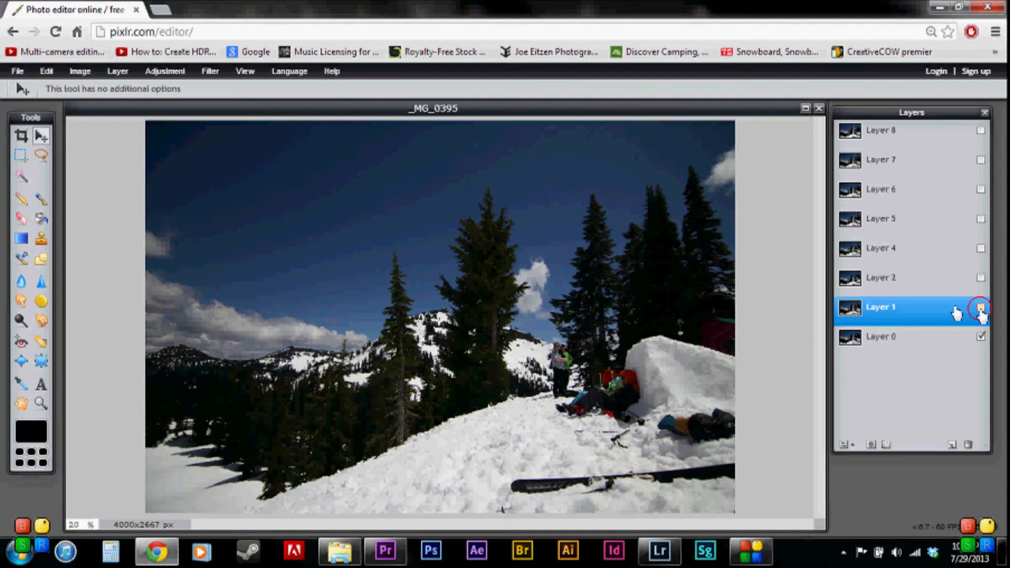
click(981, 308)
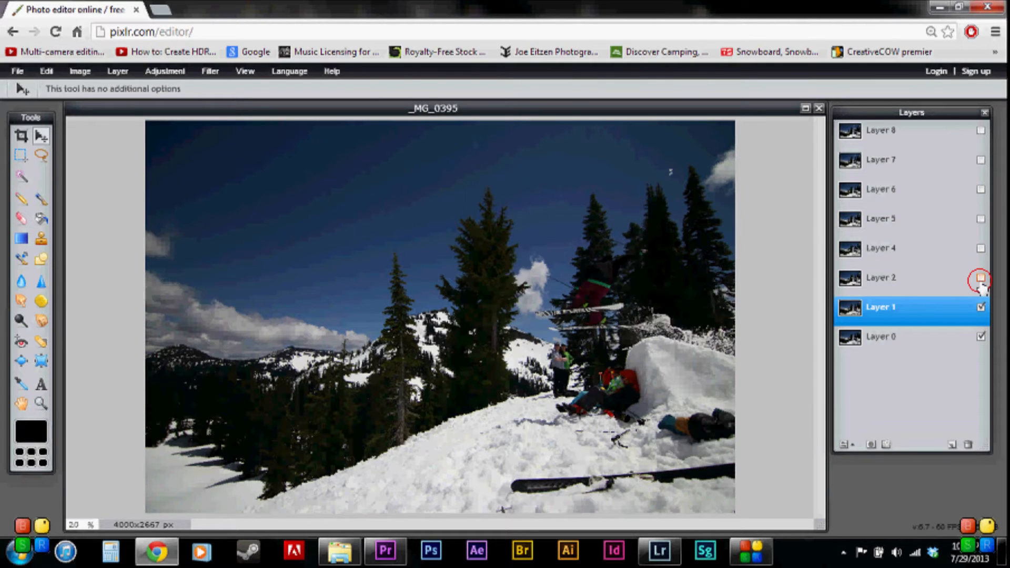
click(981, 278)
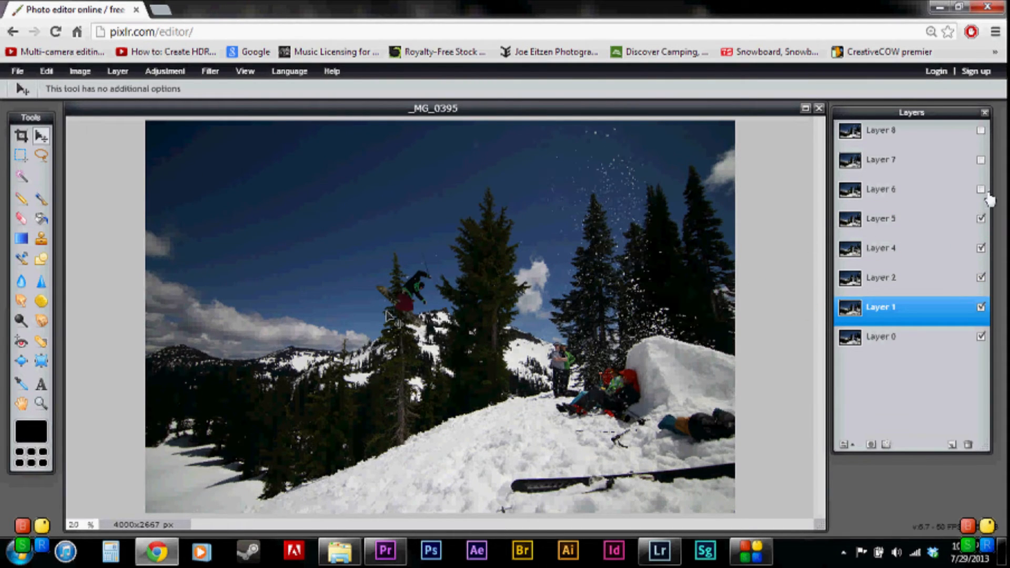
Step: Preview the jump positions on Layers 6 and 7, then hide both again
click(981, 189)
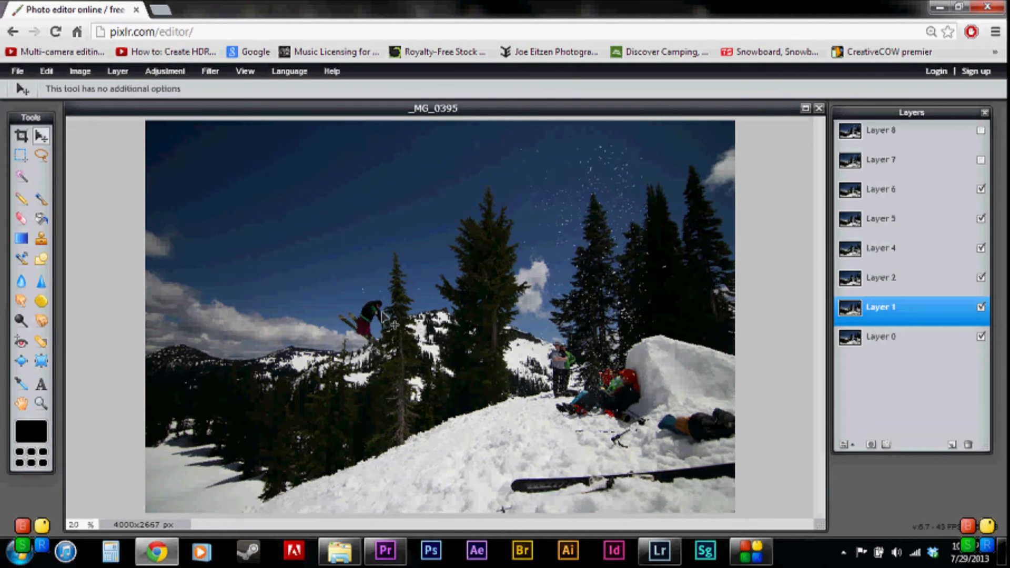
mouse_move(900, 293)
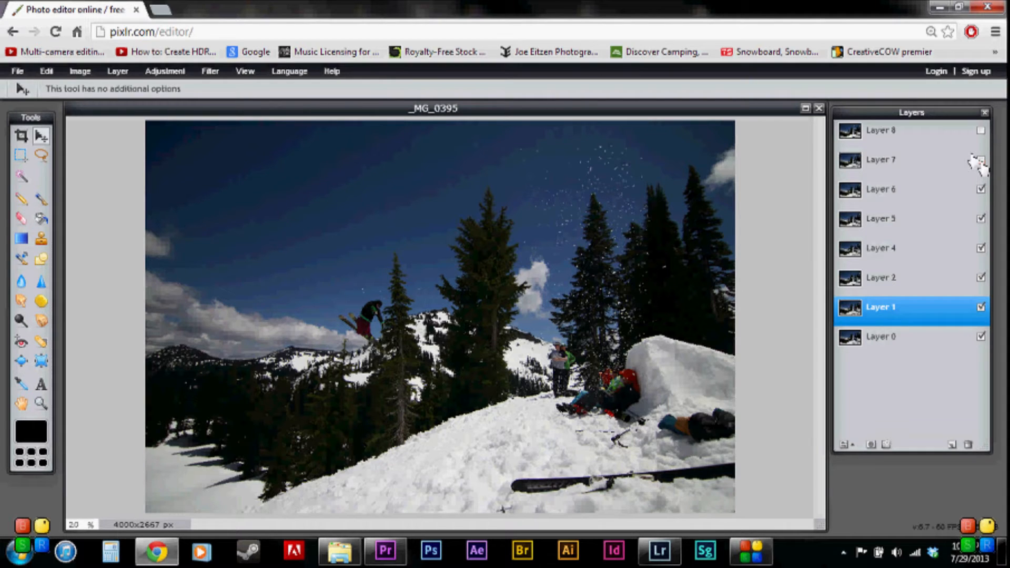
click(982, 159)
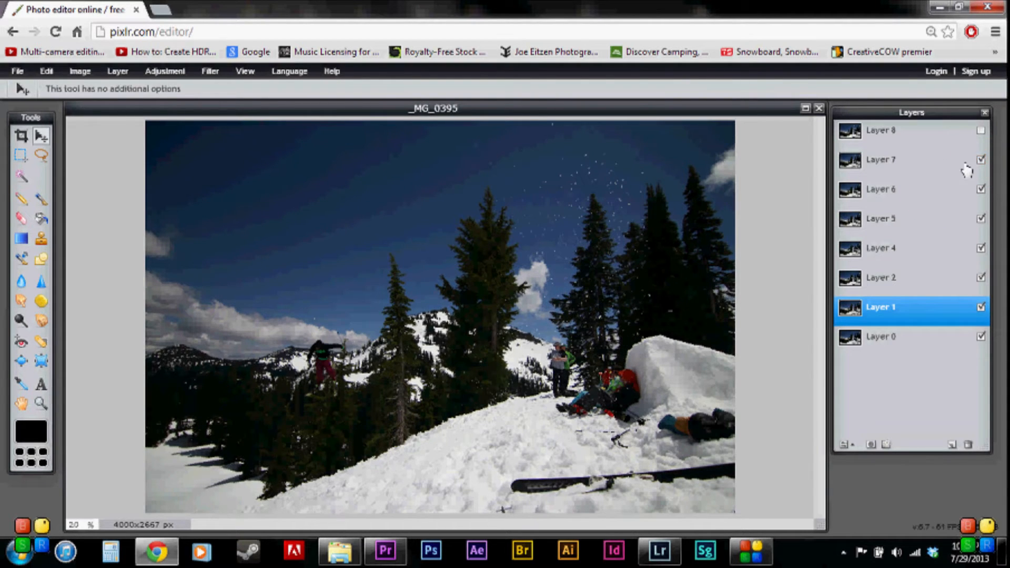
click(981, 130)
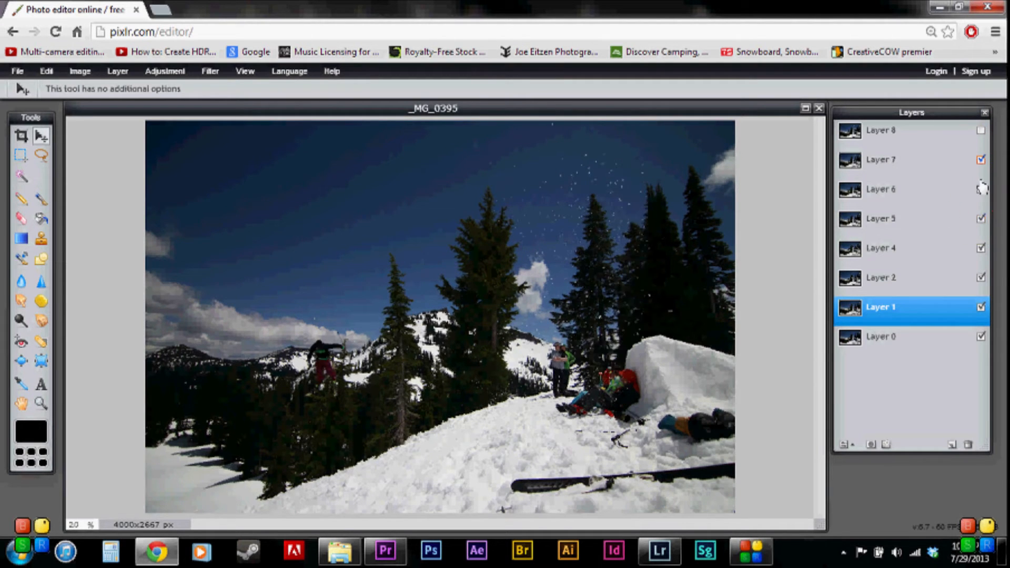
click(979, 247)
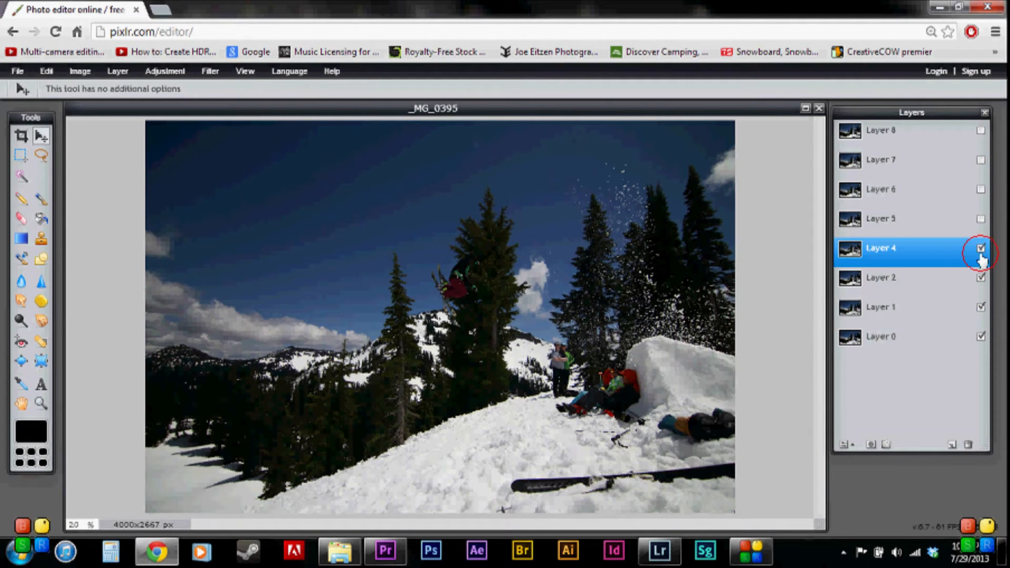
Step: Hide Layer 4, leaving only the base photo and Layer 1's skier visible
click(982, 248)
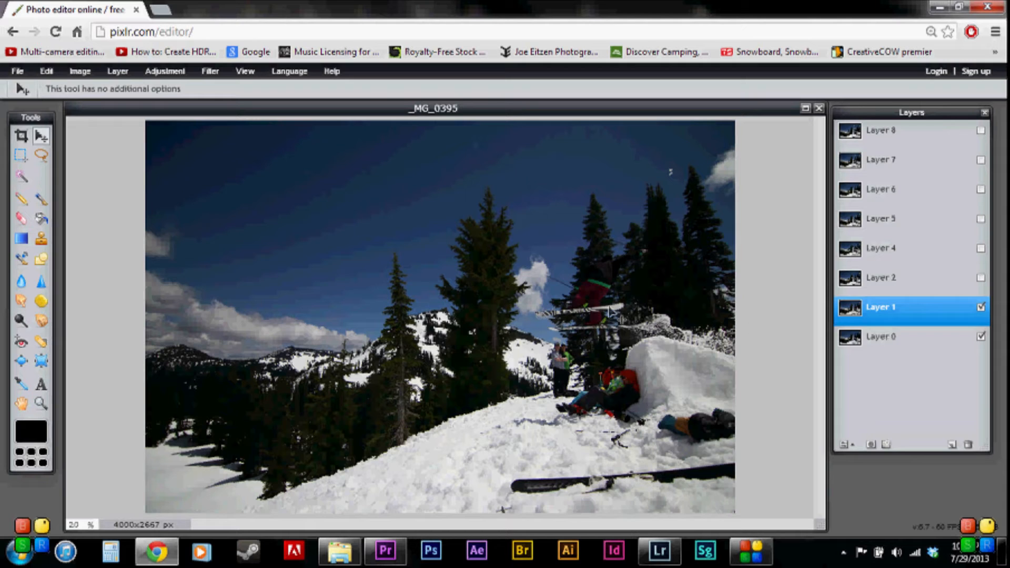
mouse_move(615, 314)
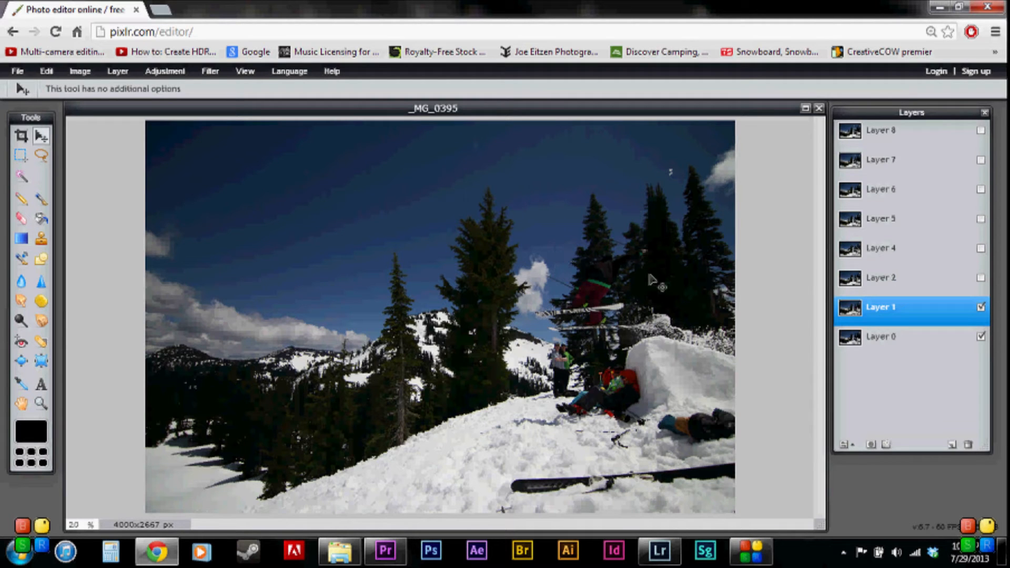
mouse_move(652, 333)
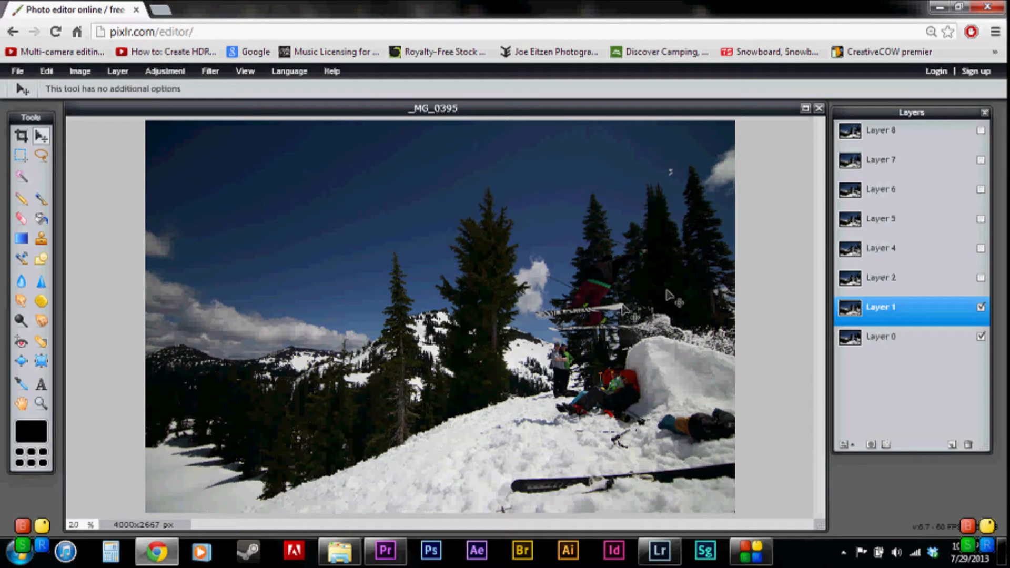
mouse_move(643, 304)
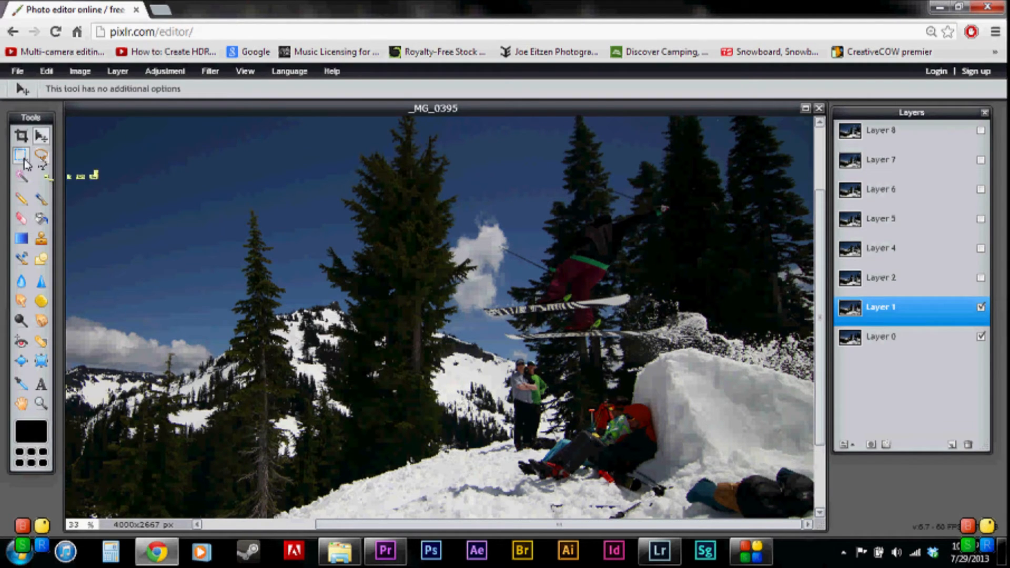
mouse_move(21, 156)
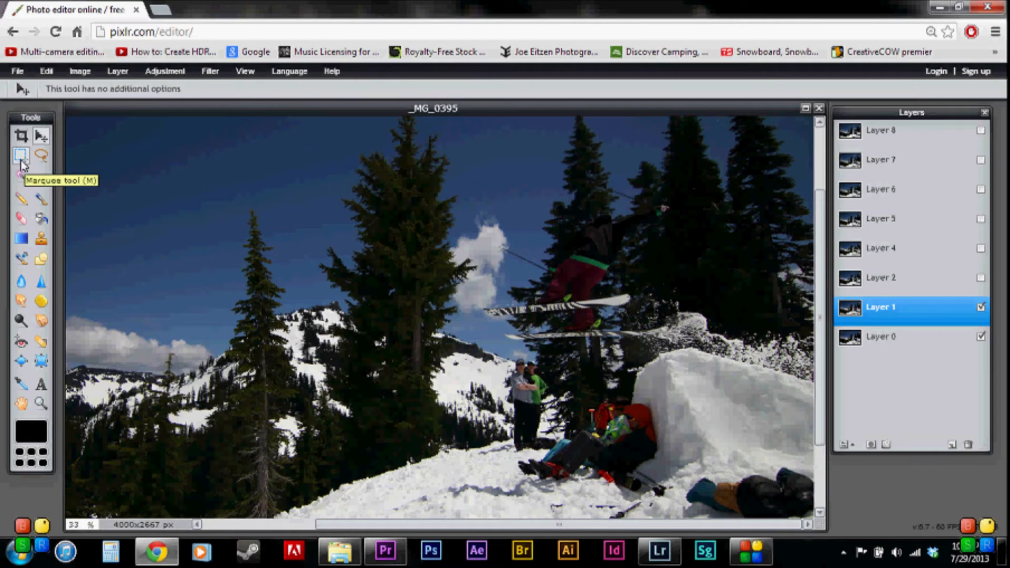
Step: Drag a rectangular selection around Layer 1's airborne skier and the kicker top
drag(480, 169, 538, 303)
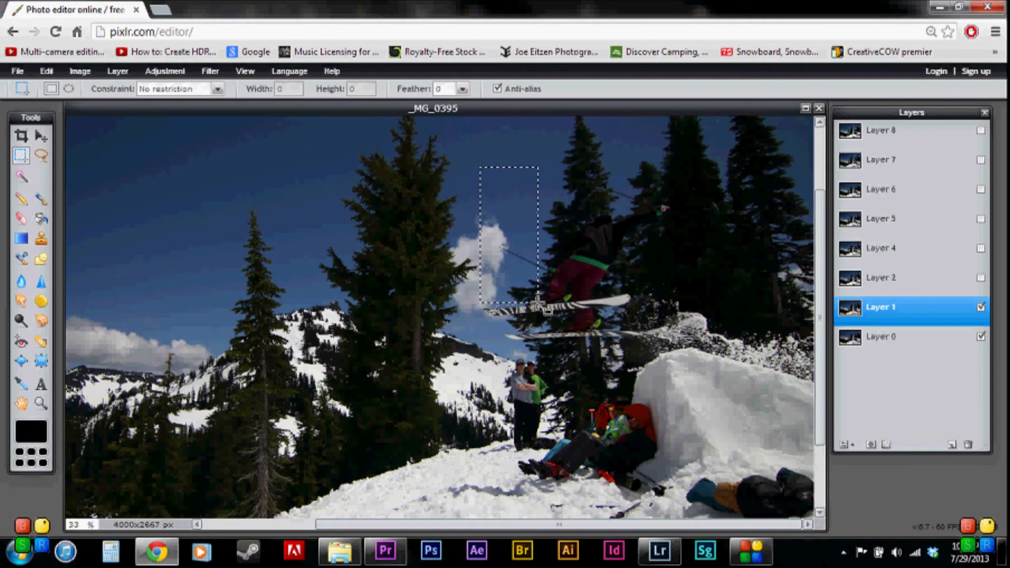
drag(533, 301, 702, 379)
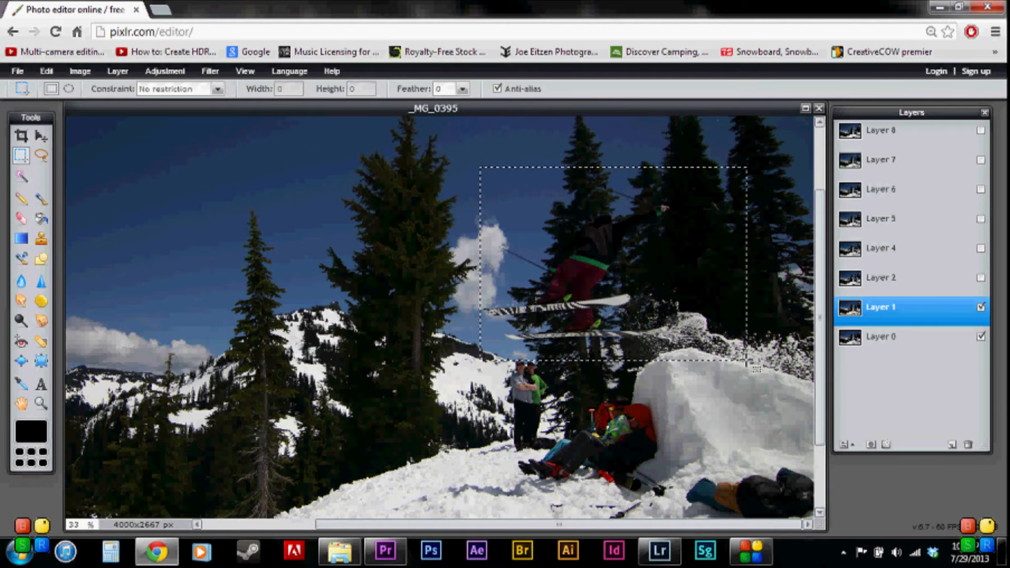
drag(748, 359, 810, 395)
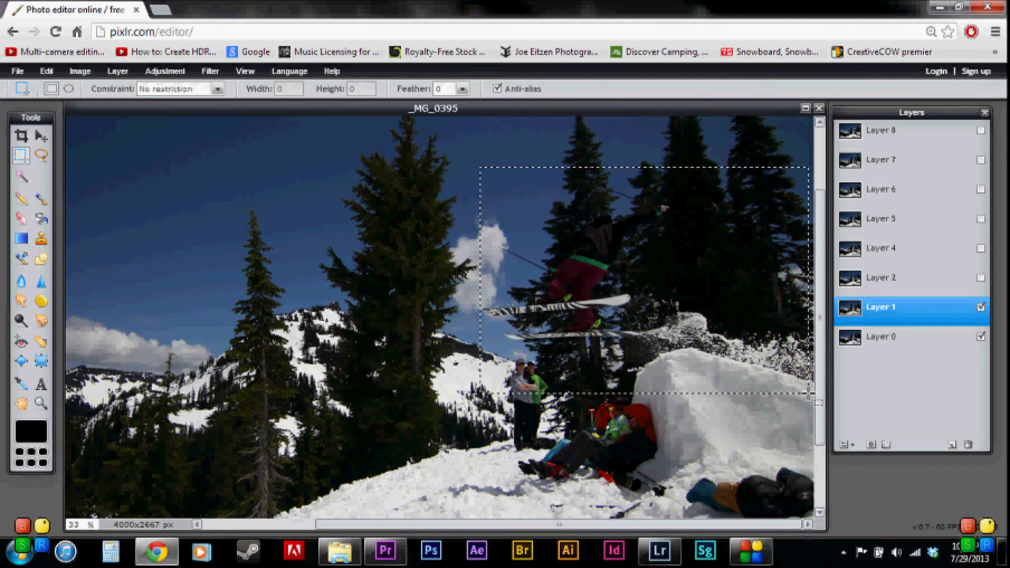
drag(809, 394, 825, 398)
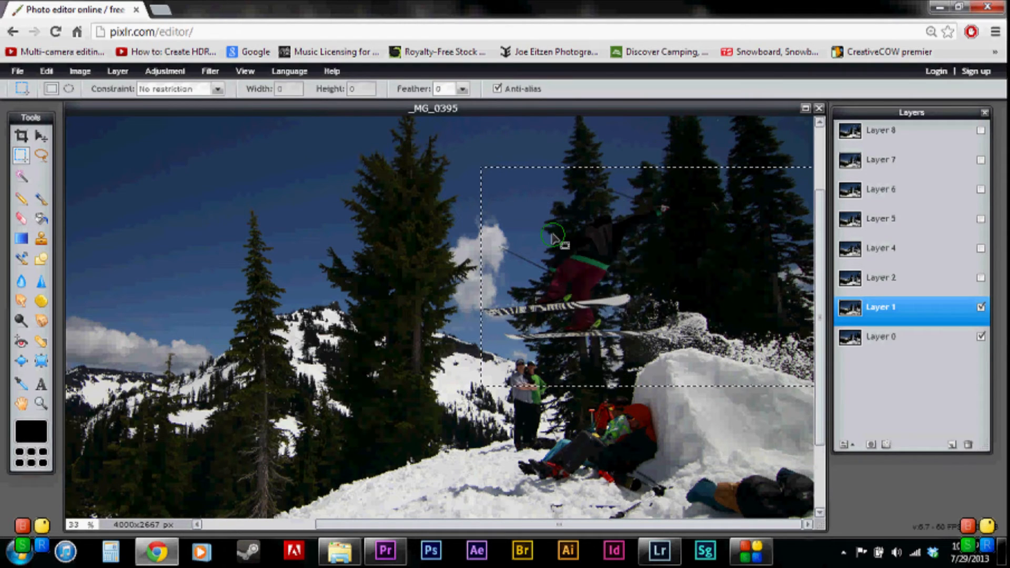
Step: Invert the selection so everything outside the skier's rectangle is selected
right_click(552, 236)
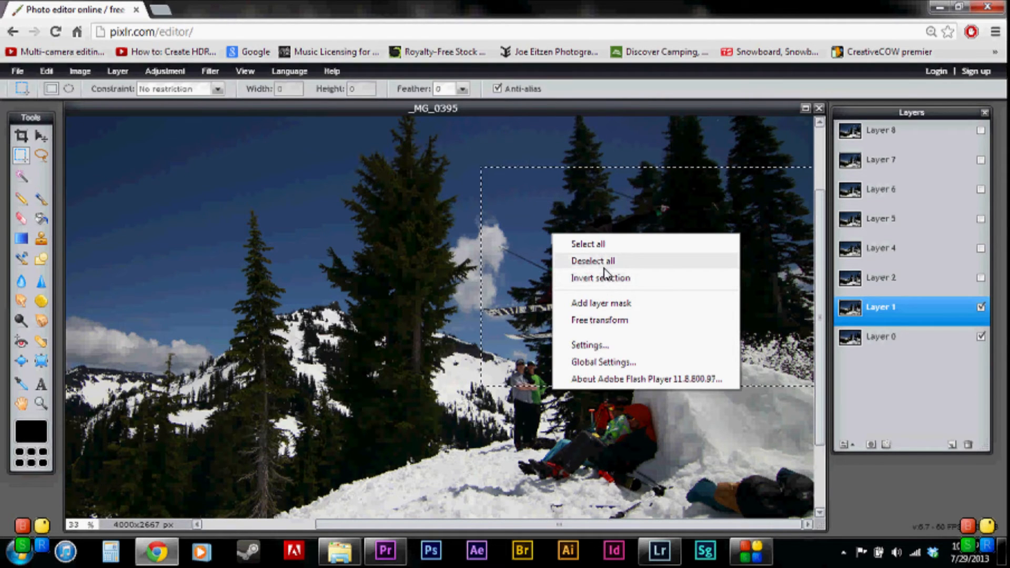
click(600, 277)
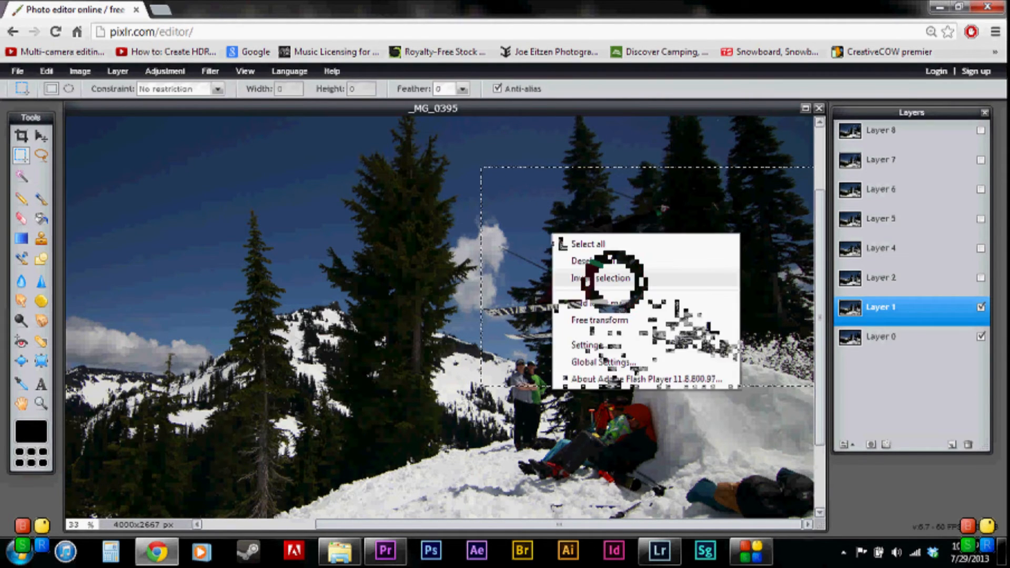
click(605, 278)
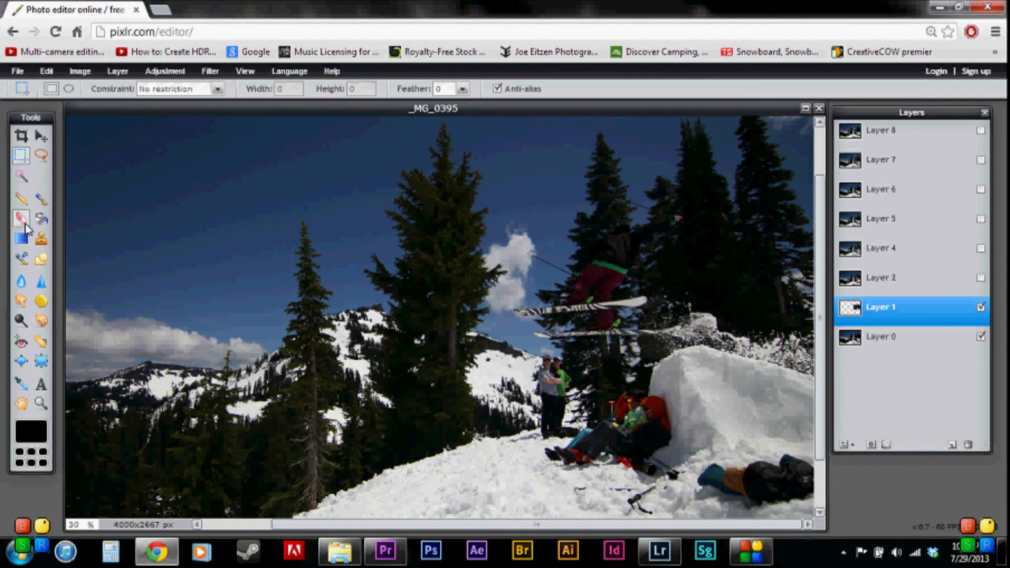
Step: Erase Layer 1's leftover rectangle edges near the snow spray with a hard 50 px brush
click(20, 218)
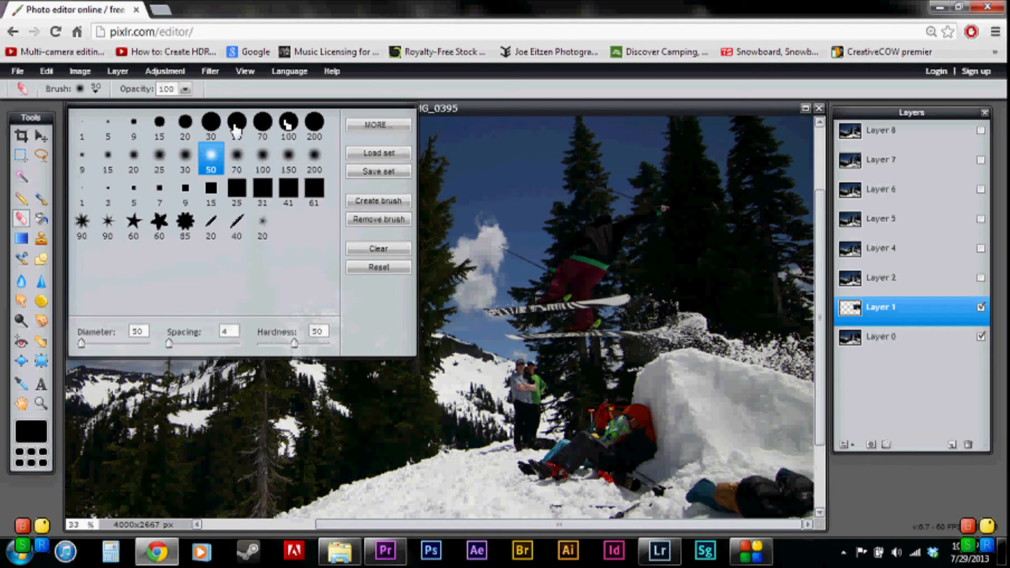
click(237, 121)
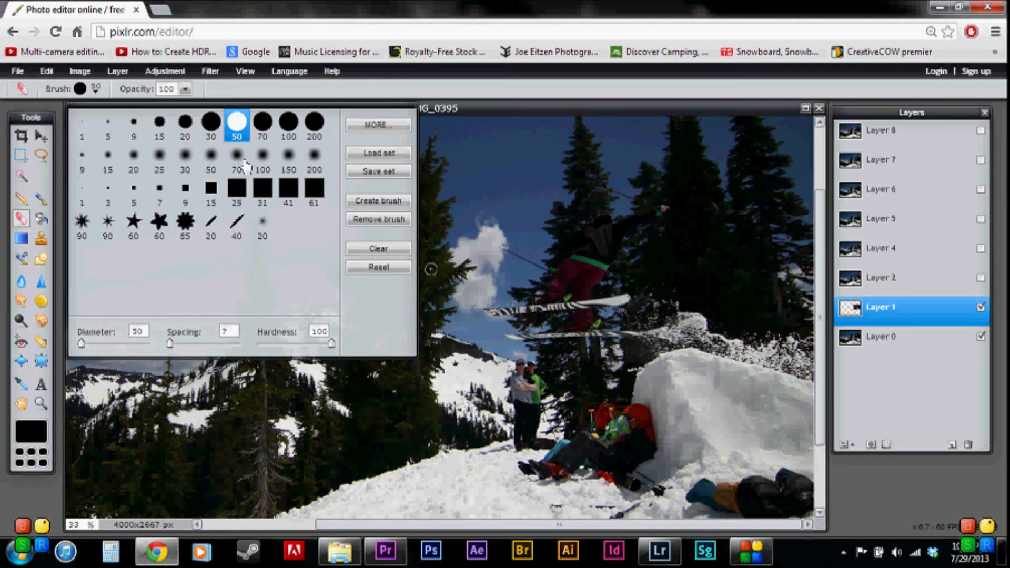
click(766, 316)
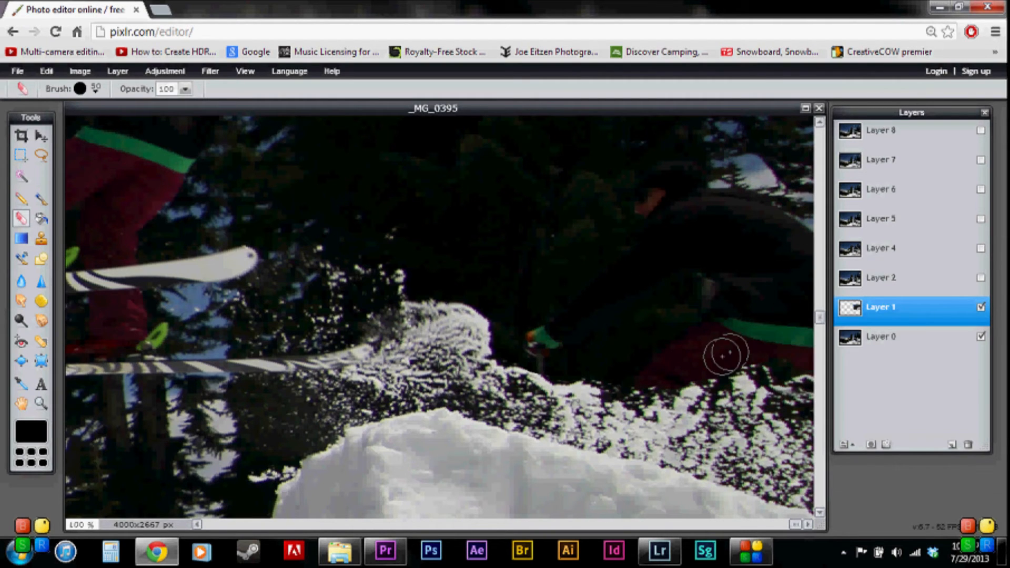
click(80, 88)
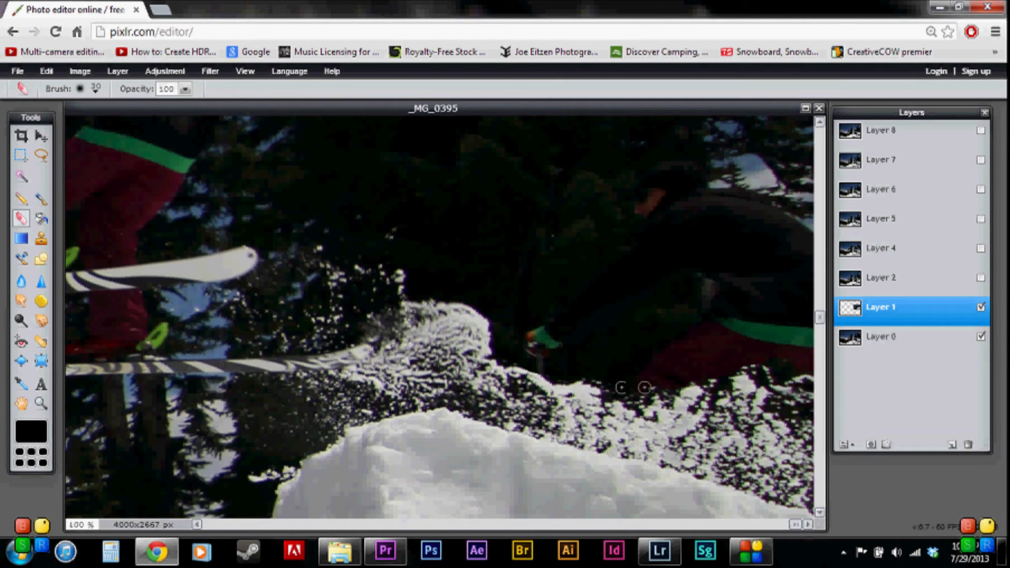
drag(631, 387, 777, 359)
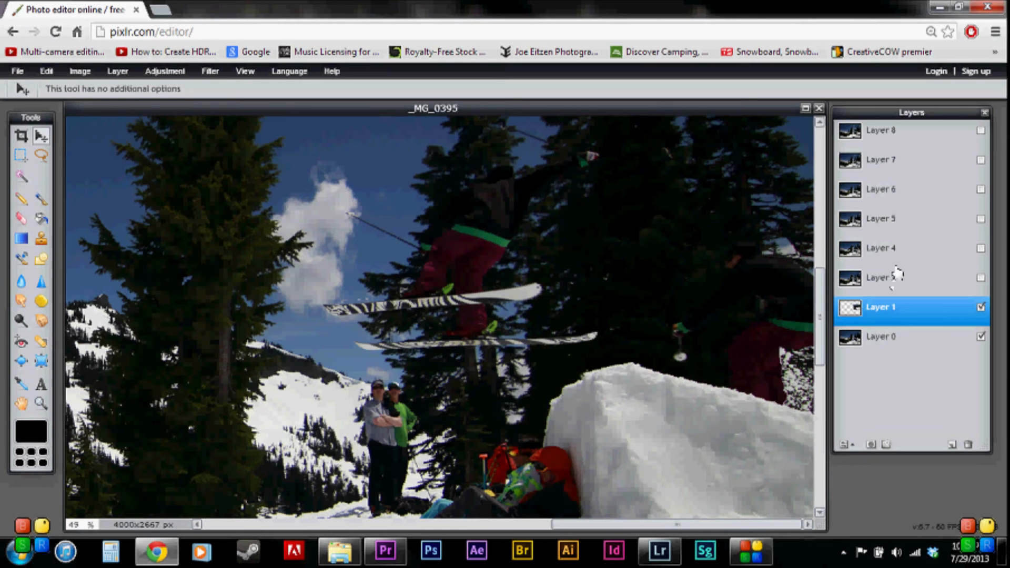
Step: Select and show Layer 2, then zoom out to view the whole jump
click(902, 278)
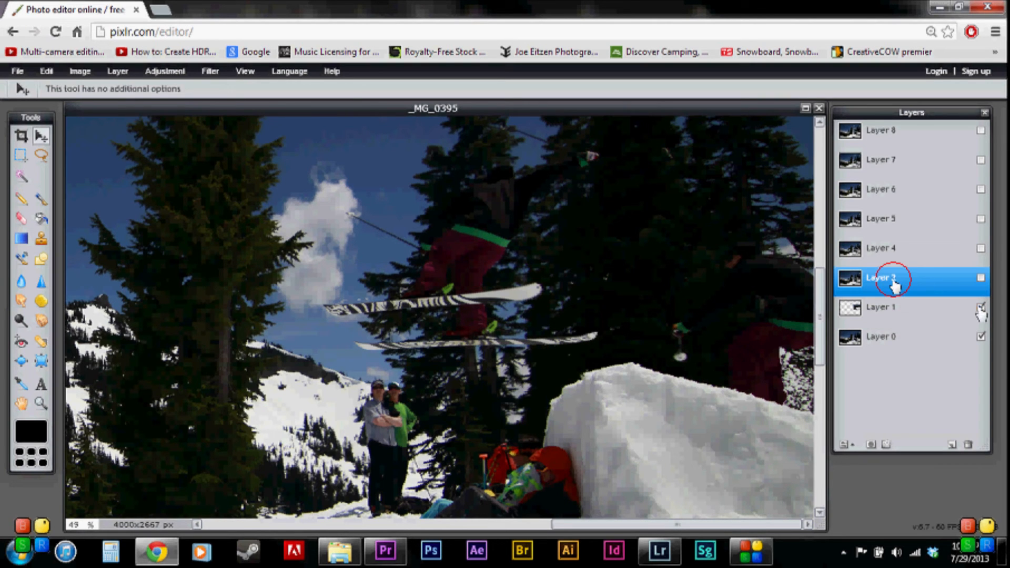
click(980, 279)
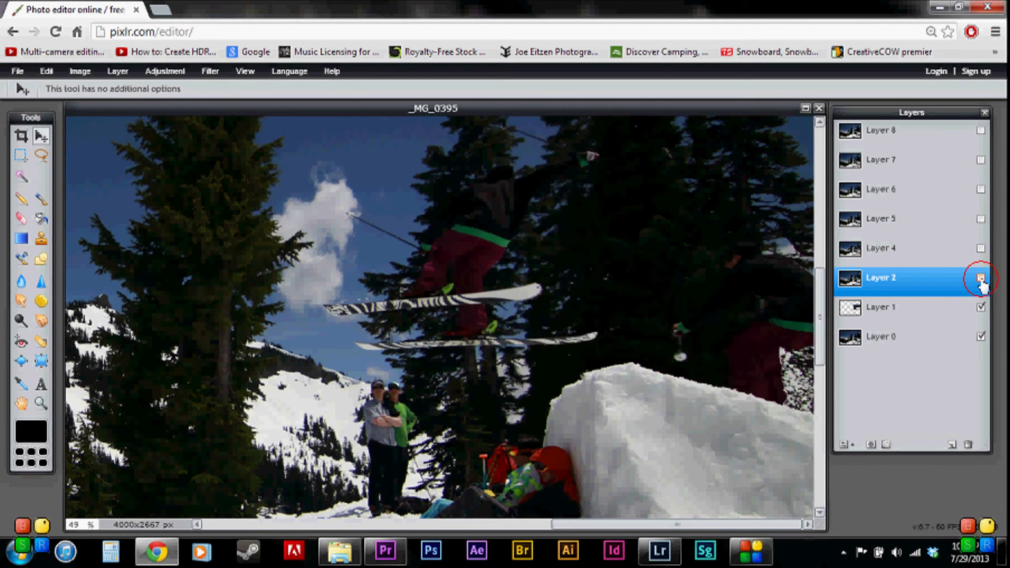
click(981, 278)
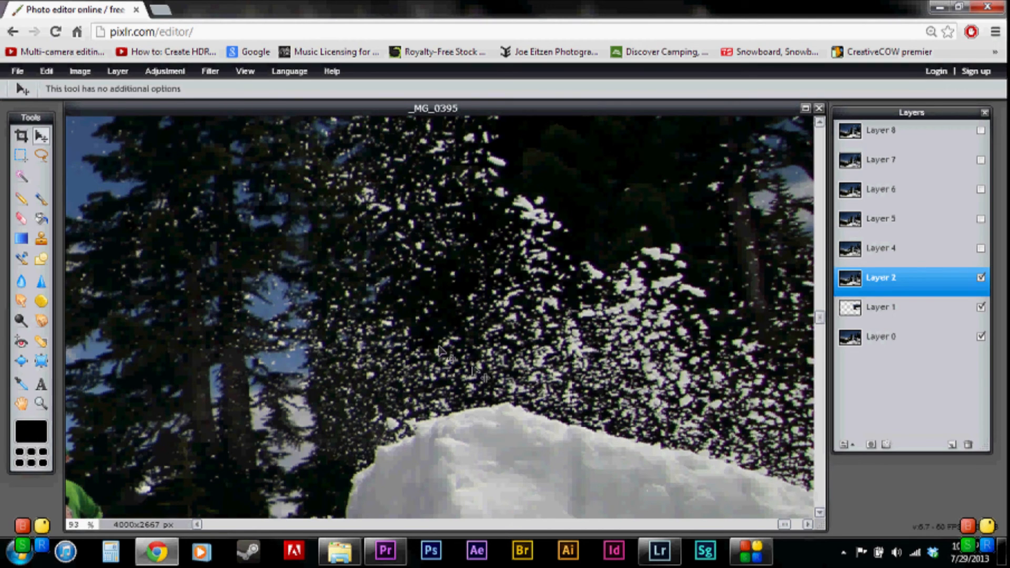
mouse_move(757, 523)
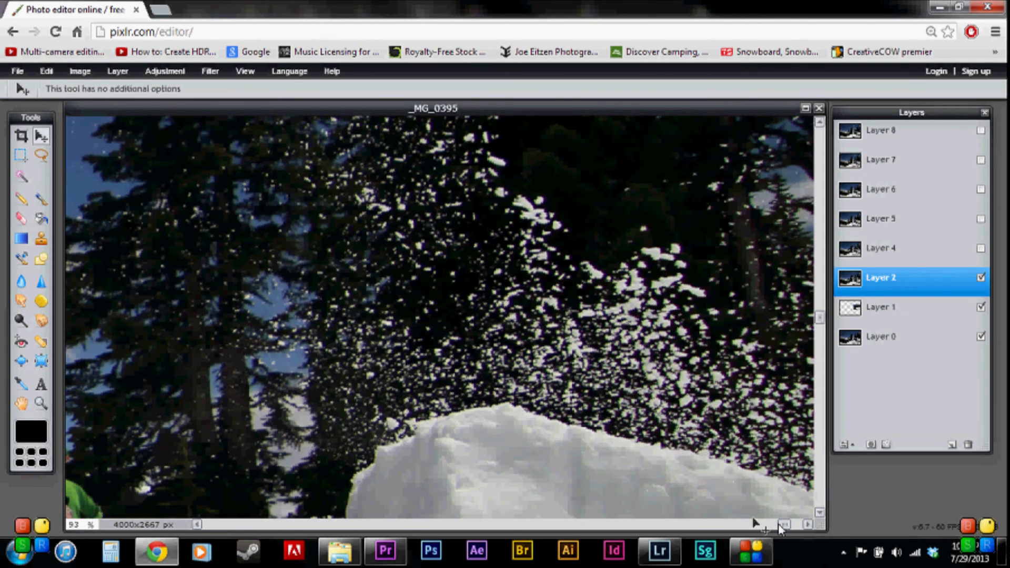
click(749, 551)
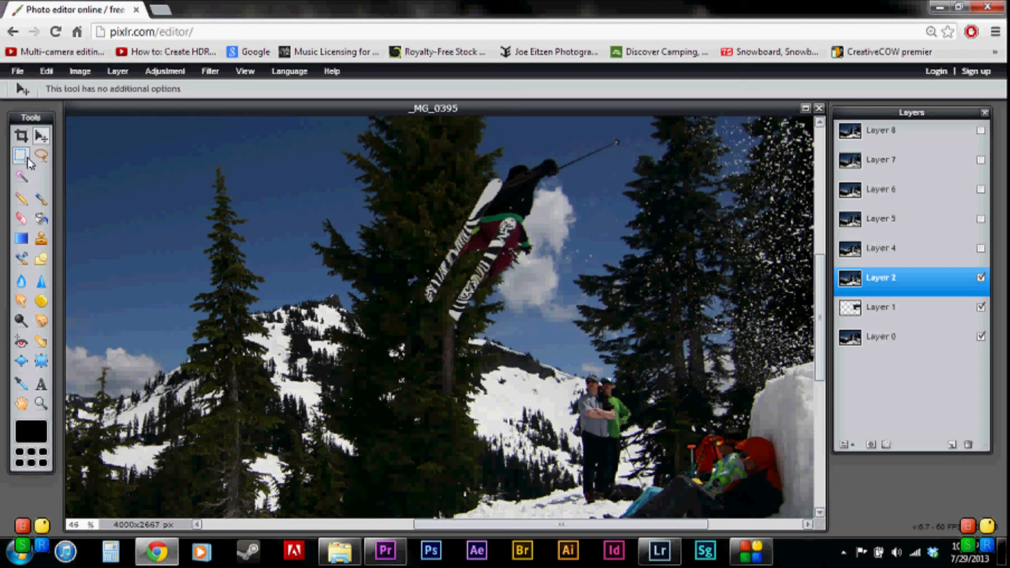
Step: Lasso the flipping skier on Layer 2 and invert the selection
click(40, 154)
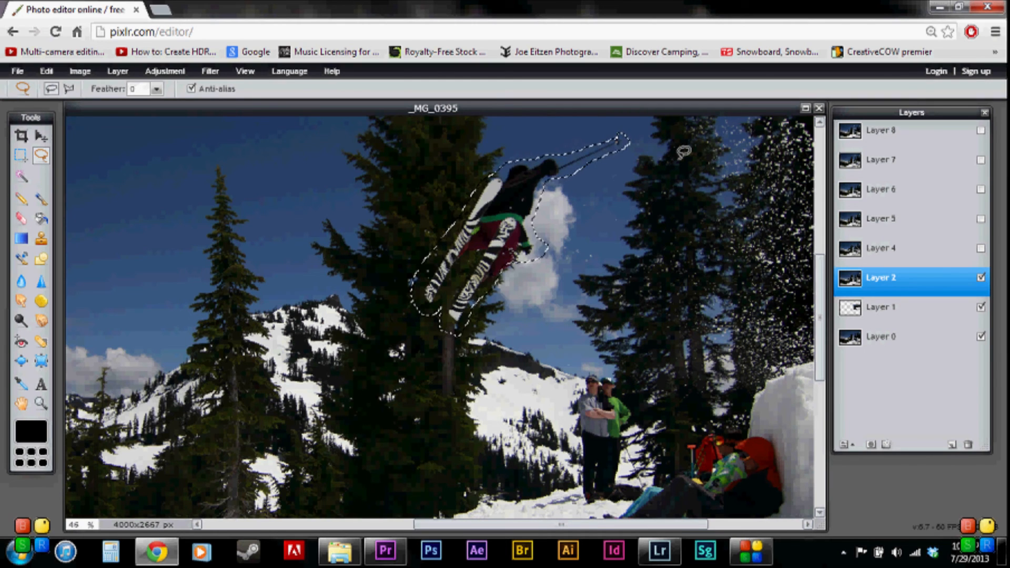
right_click(493, 251)
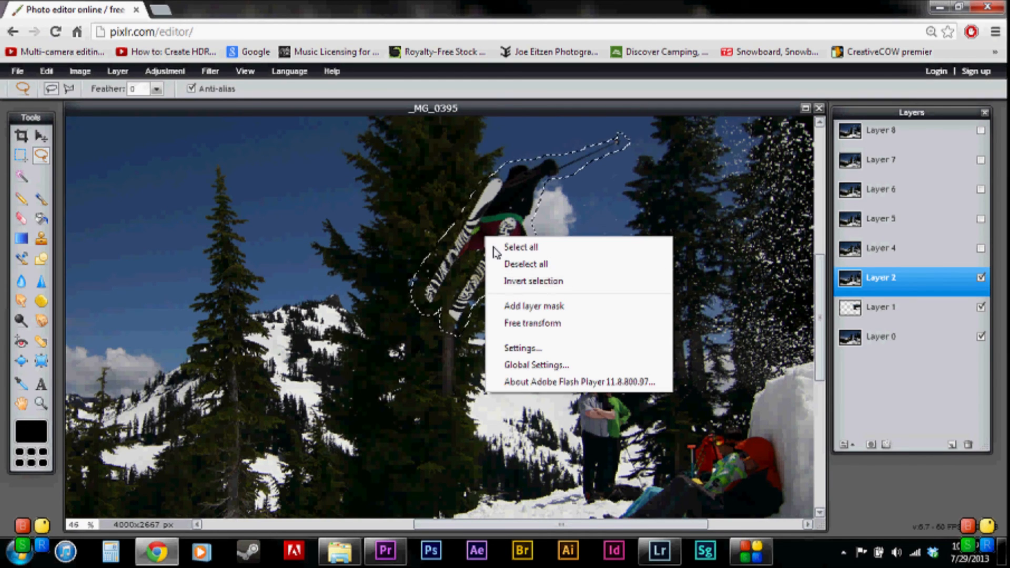
click(533, 280)
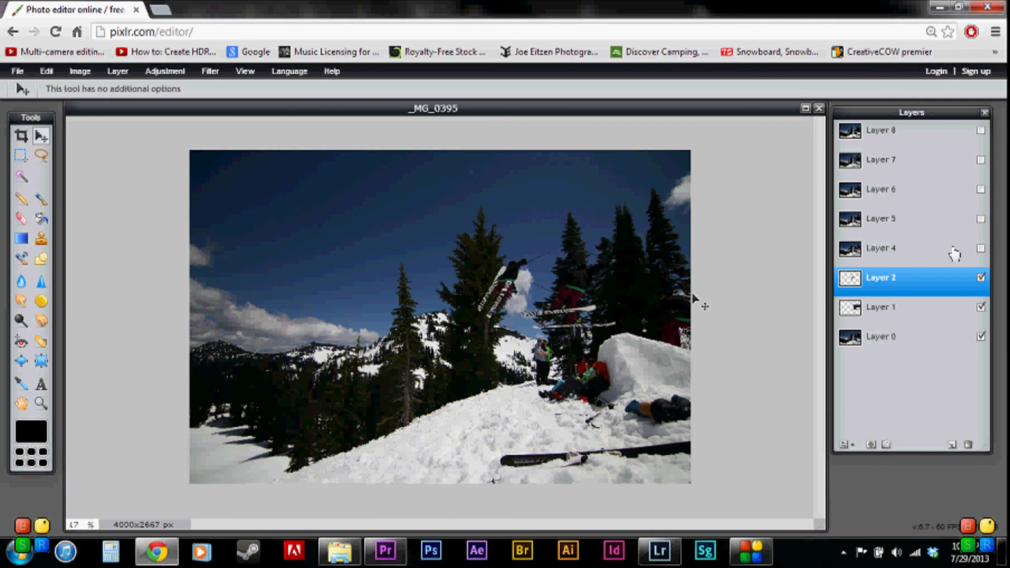
Step: Show Layer 4 and switch to the Eraser to tidy the cut-out skier
click(982, 248)
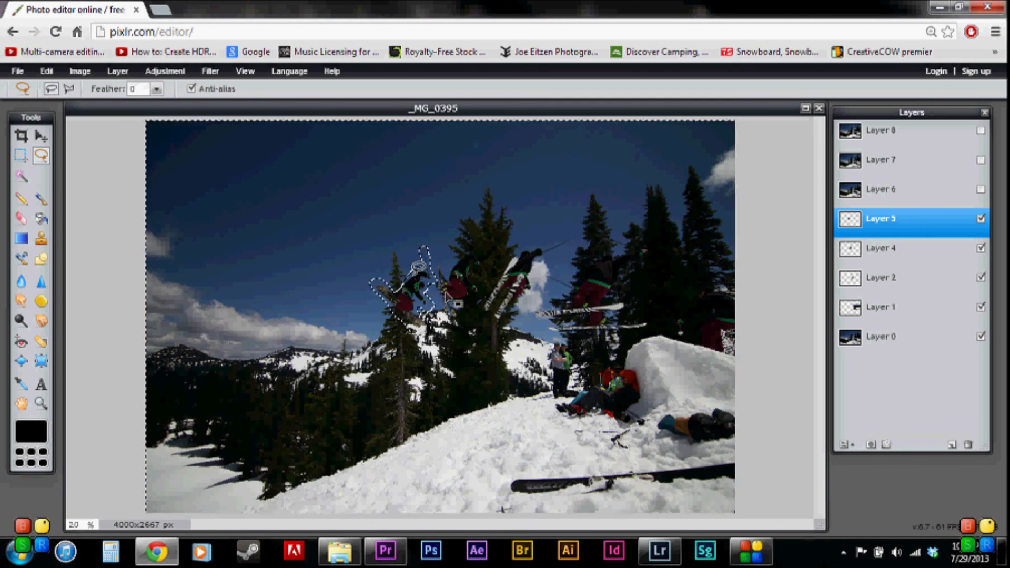
click(20, 218)
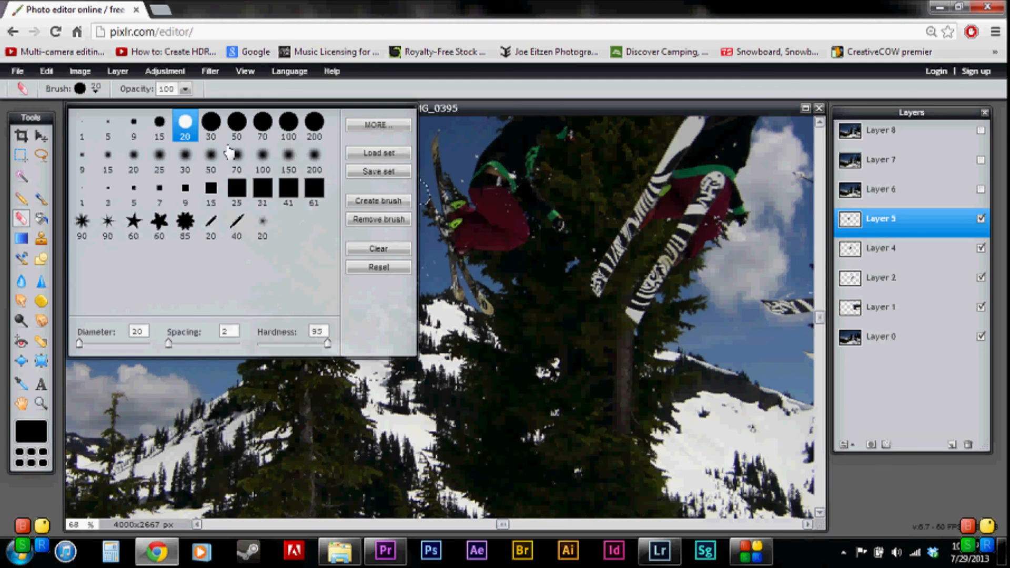